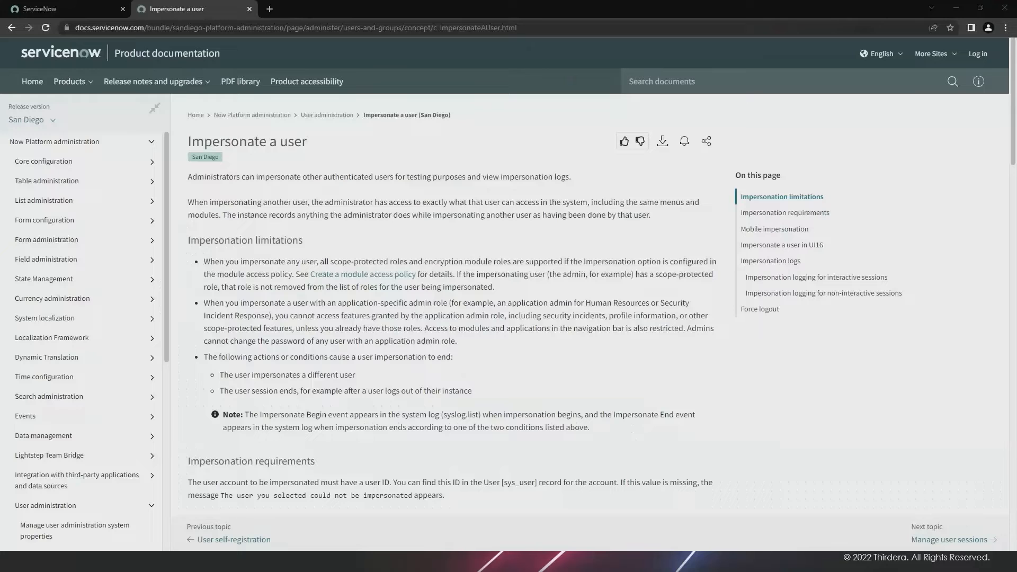
pyautogui.moveTo(259, 17)
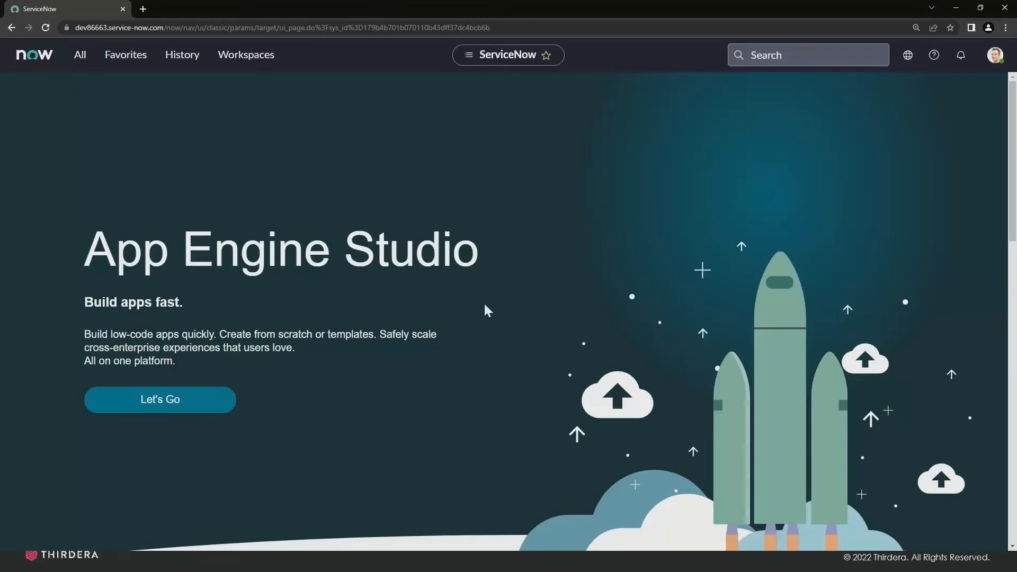
pyautogui.moveTo(997, 54)
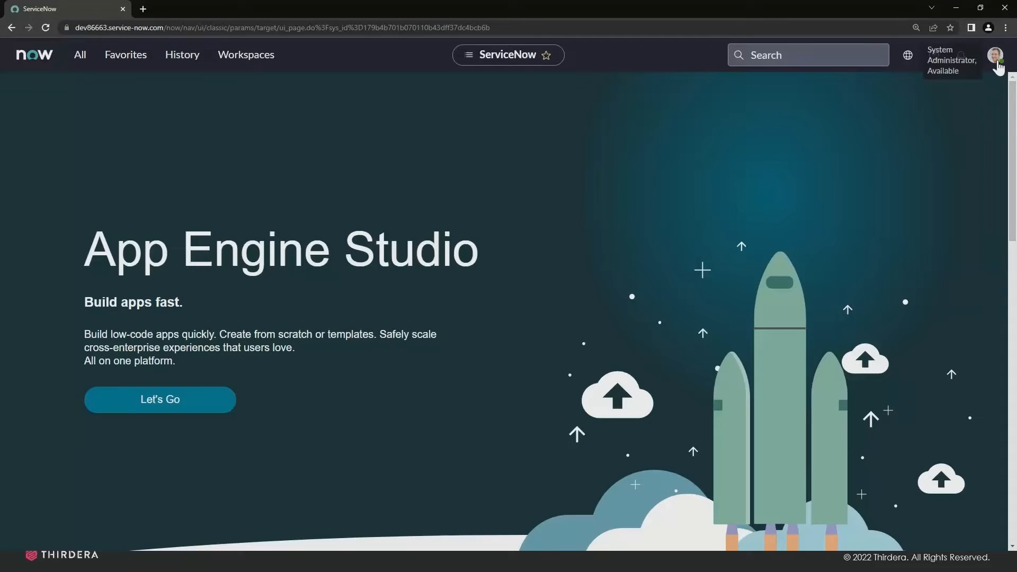
# Show the System Administrator's user menu from the banner avatar
pyautogui.click(998, 55)
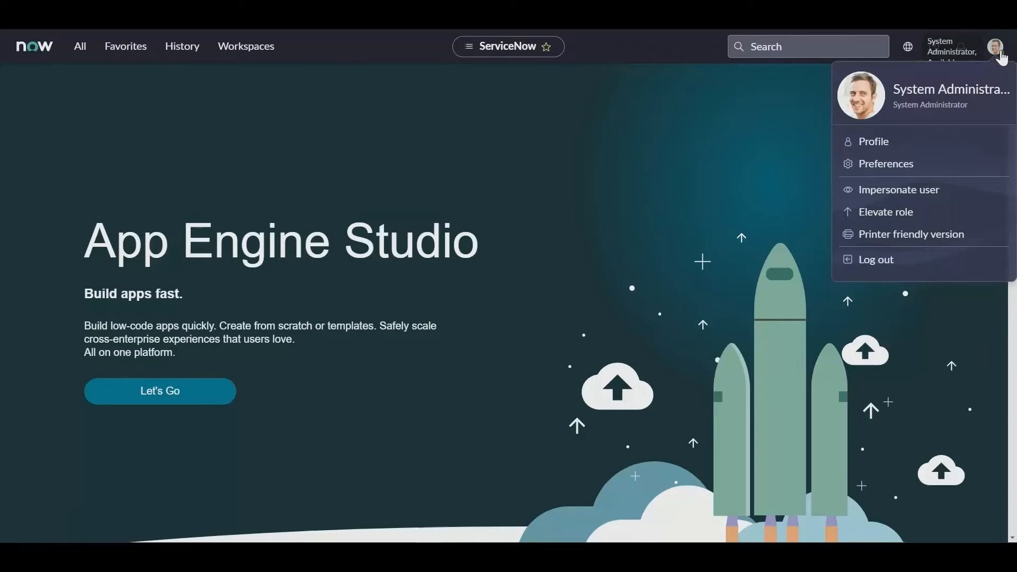
pyautogui.moveTo(899, 190)
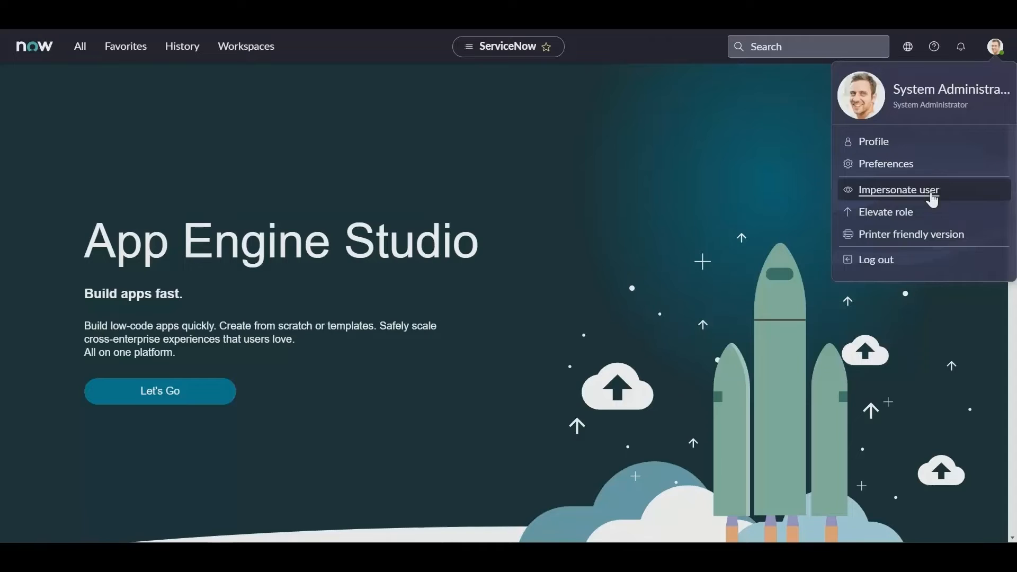
pyautogui.click(899, 190)
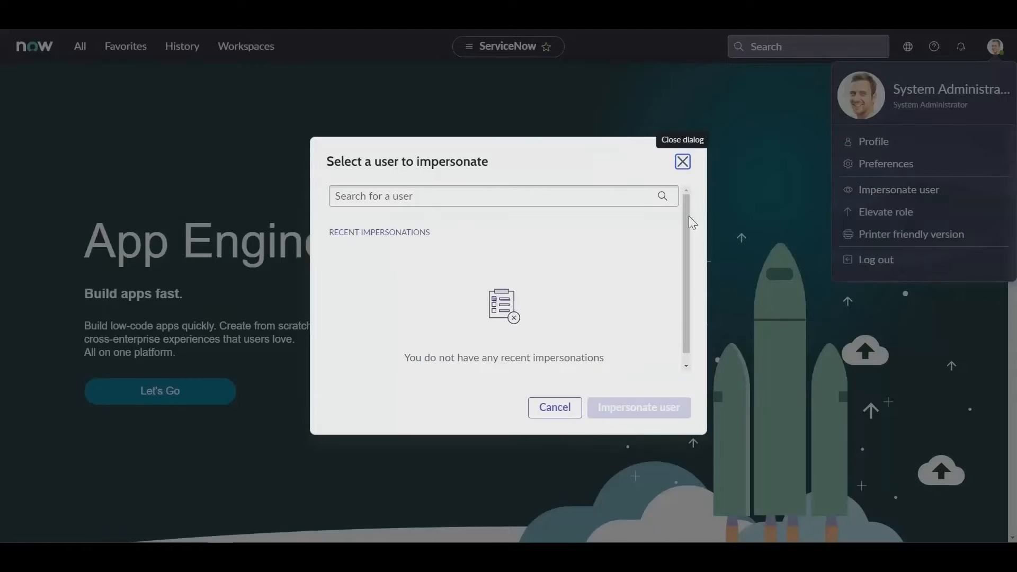
pyautogui.write('b')
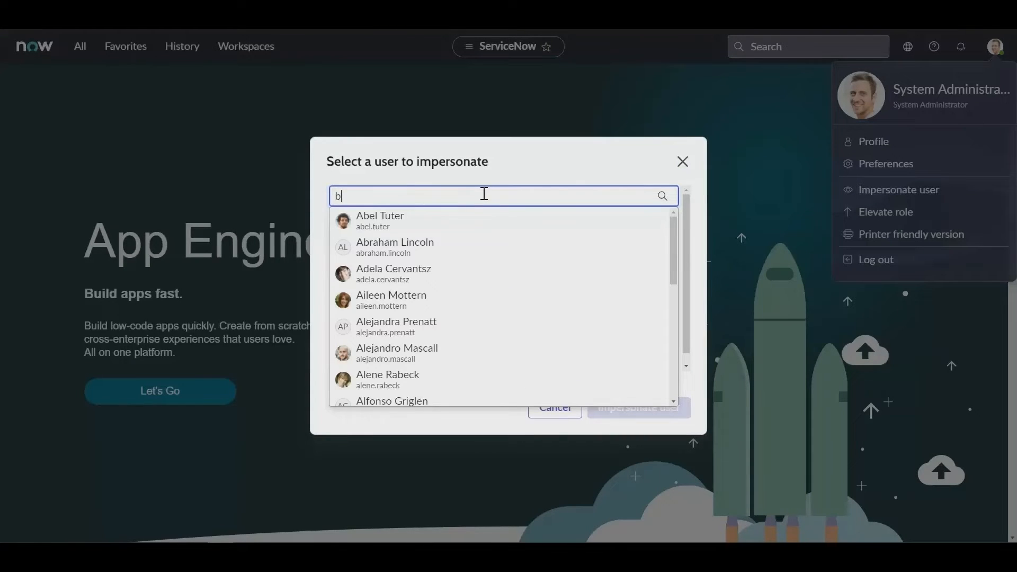
pyautogui.write('eth')
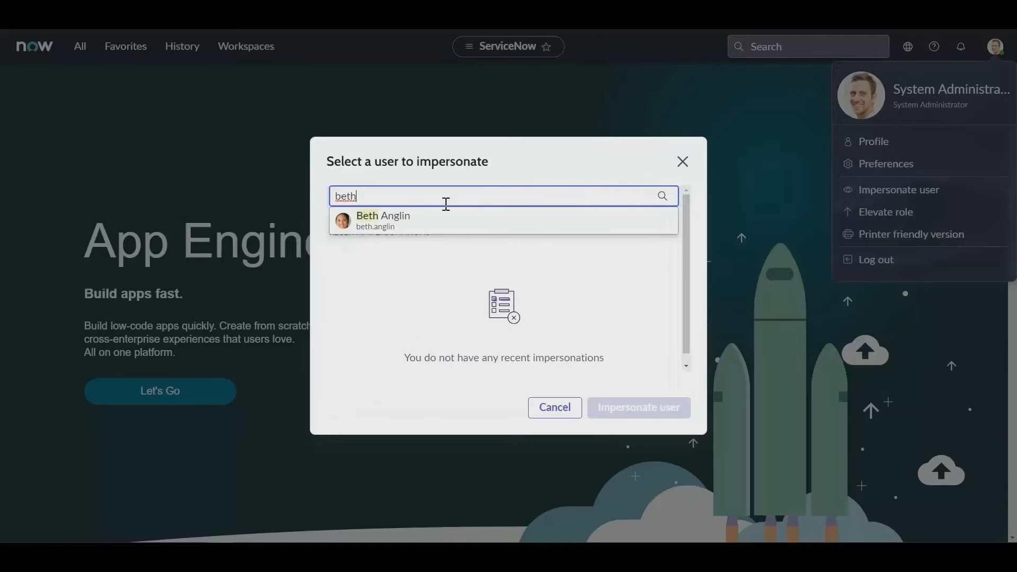
pyautogui.moveTo(395, 221)
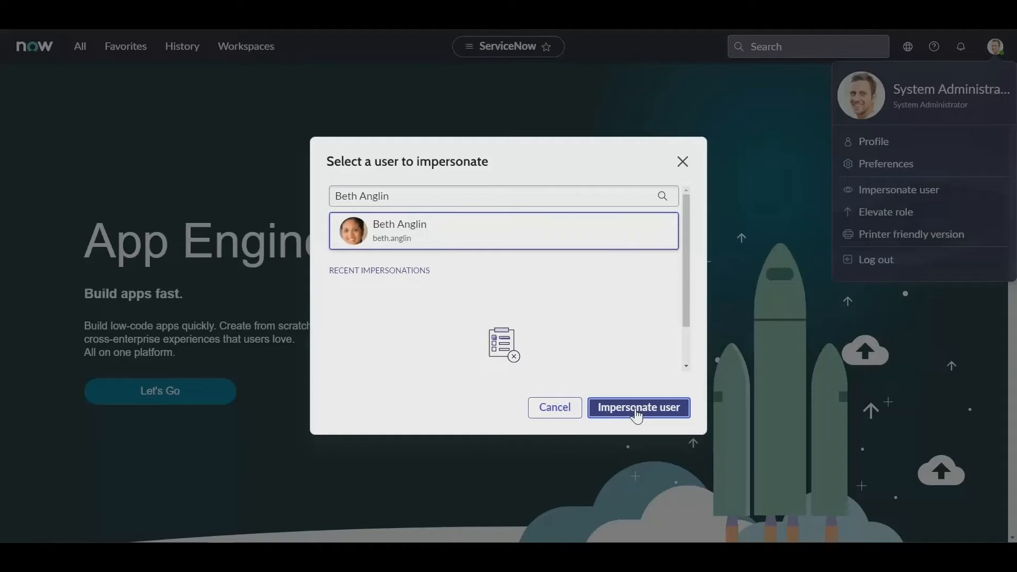
pyautogui.click(638, 408)
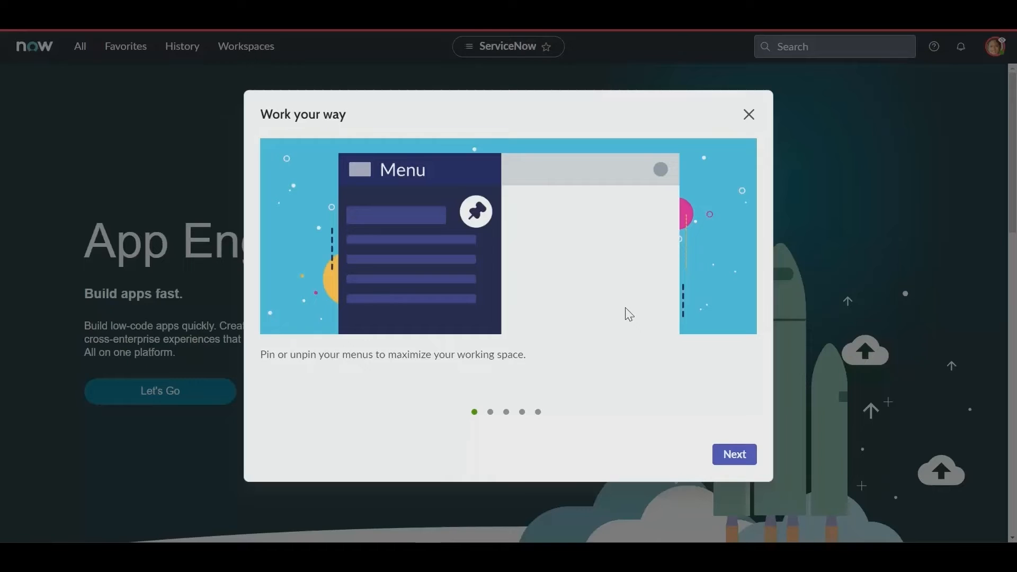
pyautogui.moveTo(748, 115)
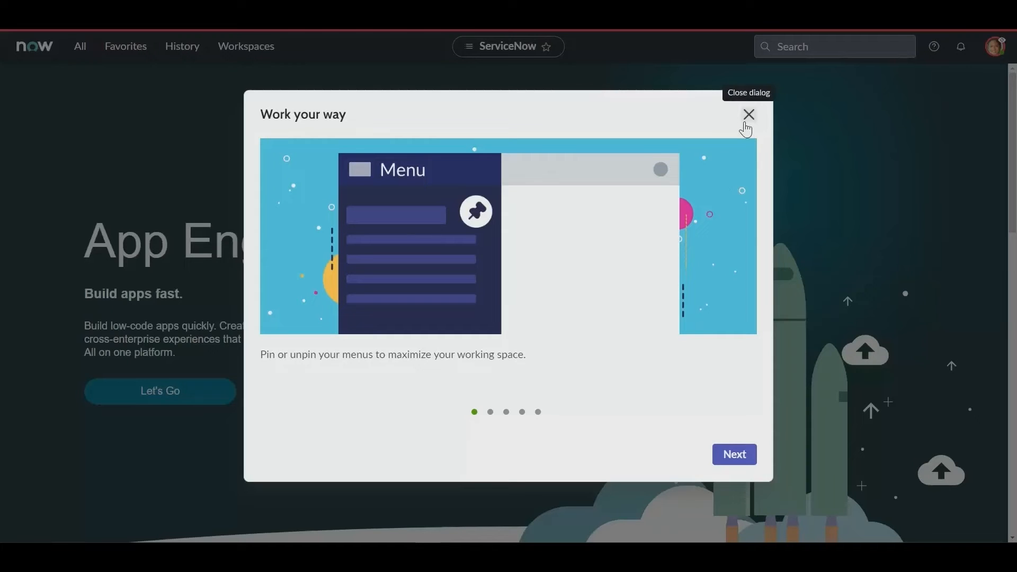
# Close the Work your way welcome tour to reveal App Engine Studio
pyautogui.click(748, 114)
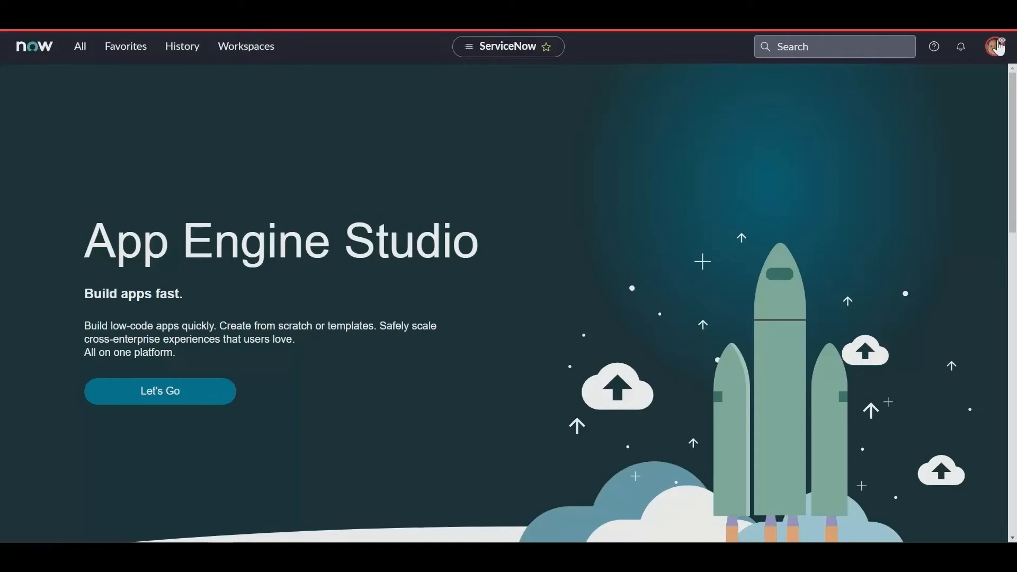
pyautogui.moveTo(941, 39)
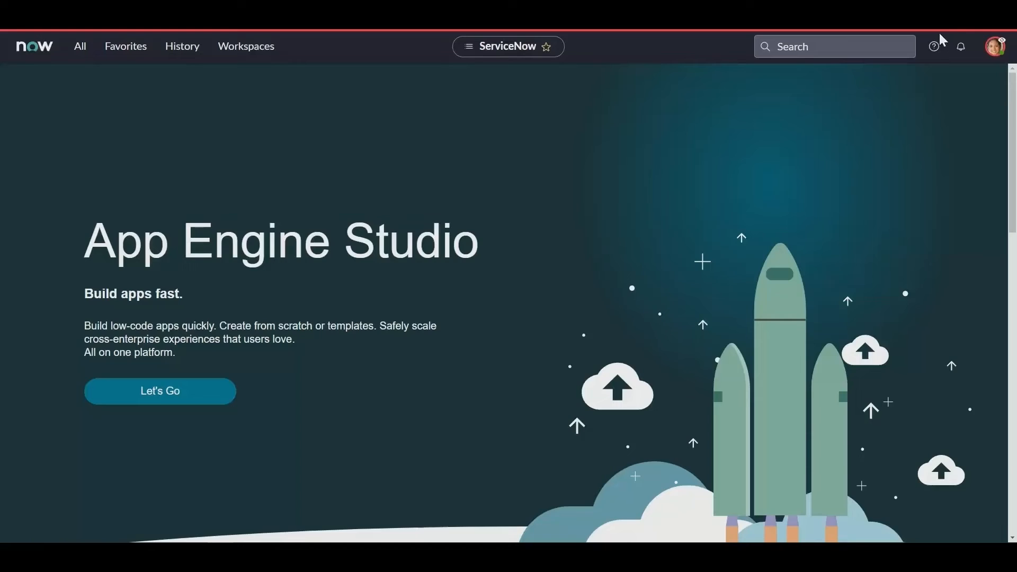
pyautogui.moveTo(632, 43)
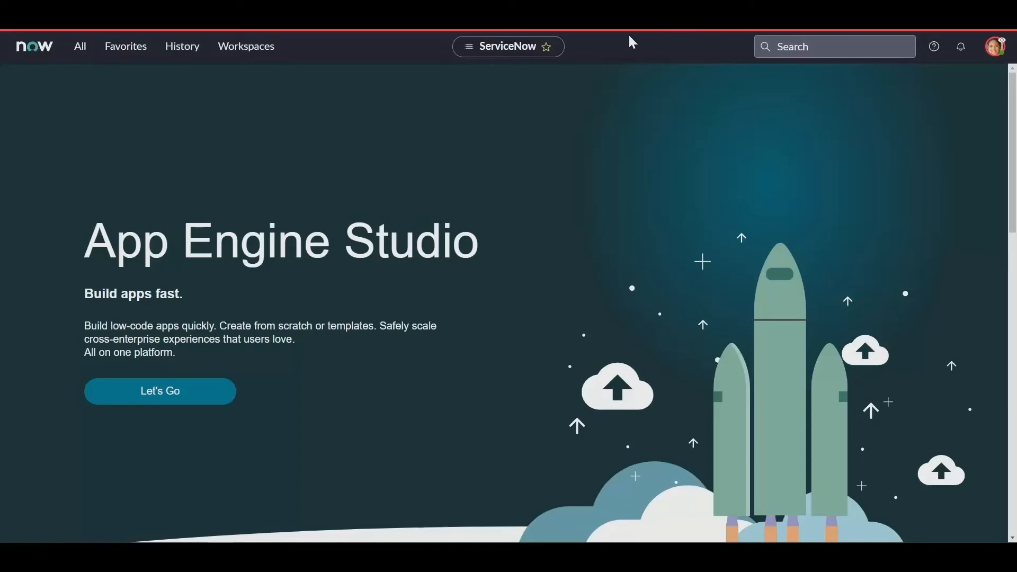
pyautogui.moveTo(415, 57)
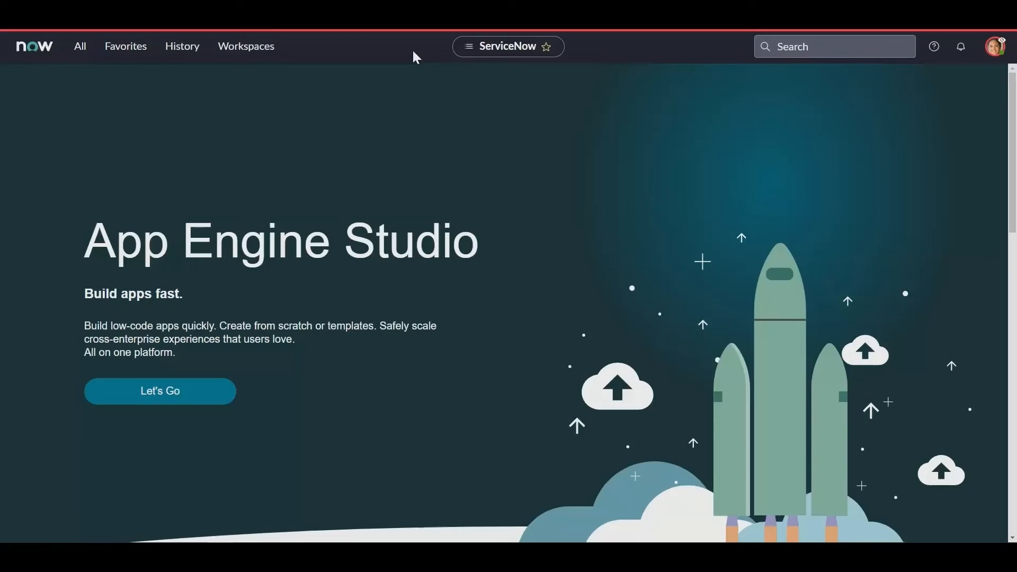
pyautogui.moveTo(609, 114)
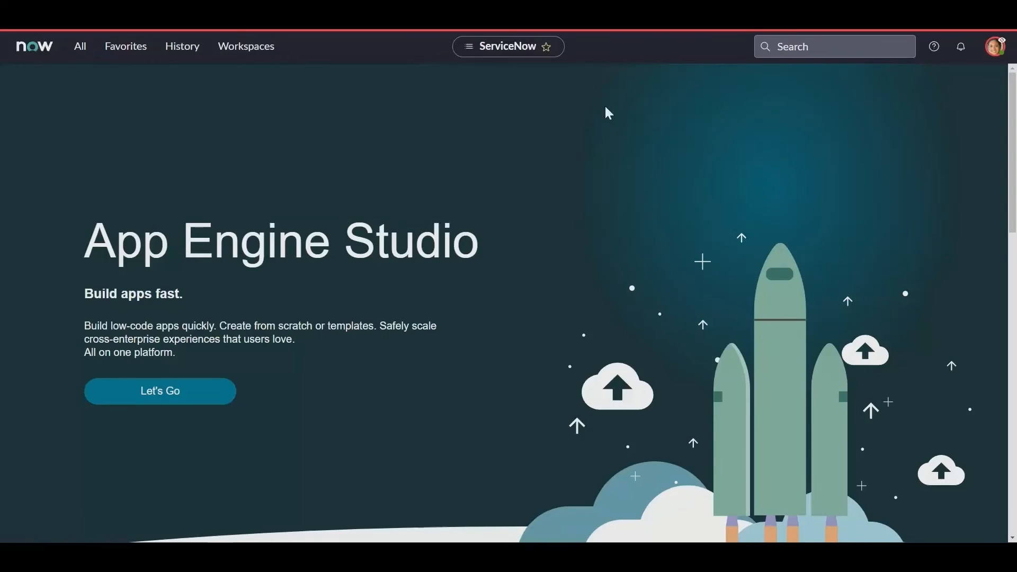
pyautogui.moveTo(997, 46)
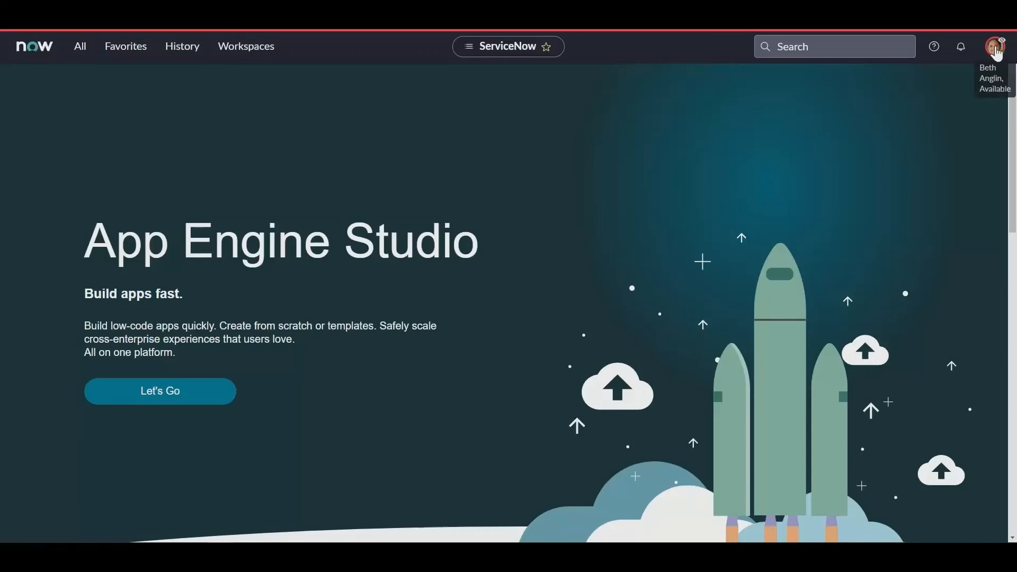
# End the Beth Anglin impersonation, returning to the System Administrator session
pyautogui.click(998, 46)
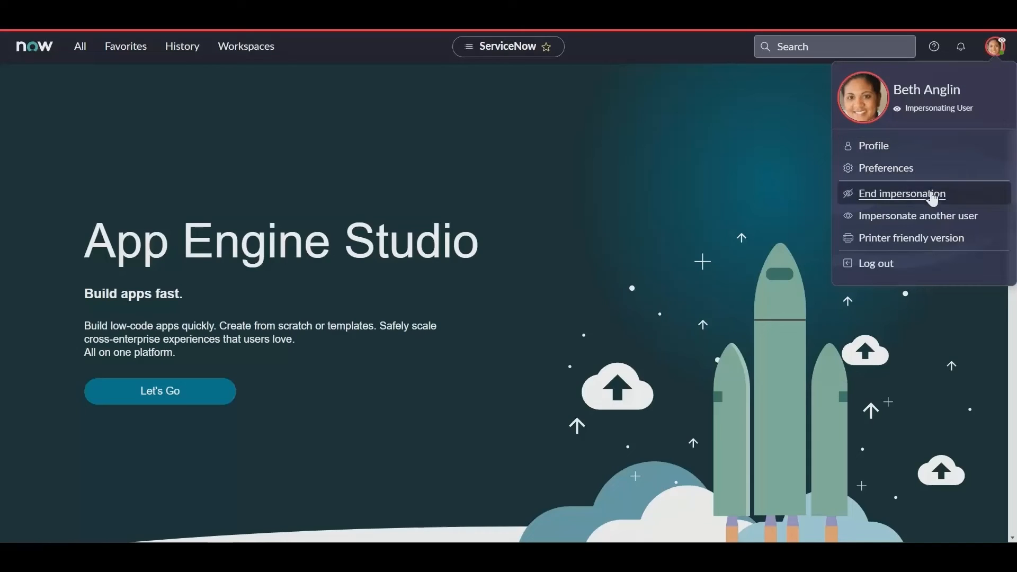
pyautogui.moveTo(915, 206)
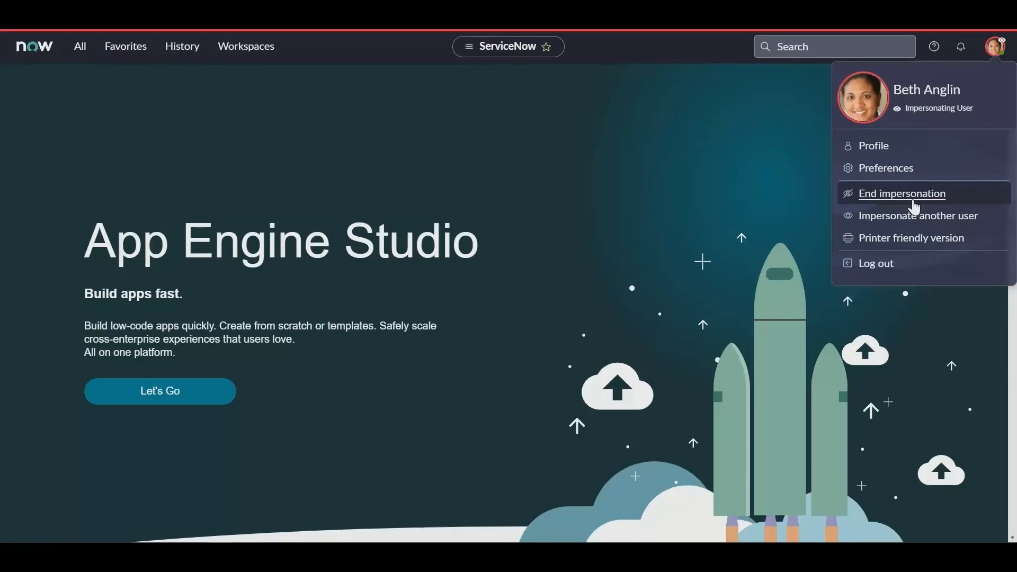
pyautogui.click(901, 193)
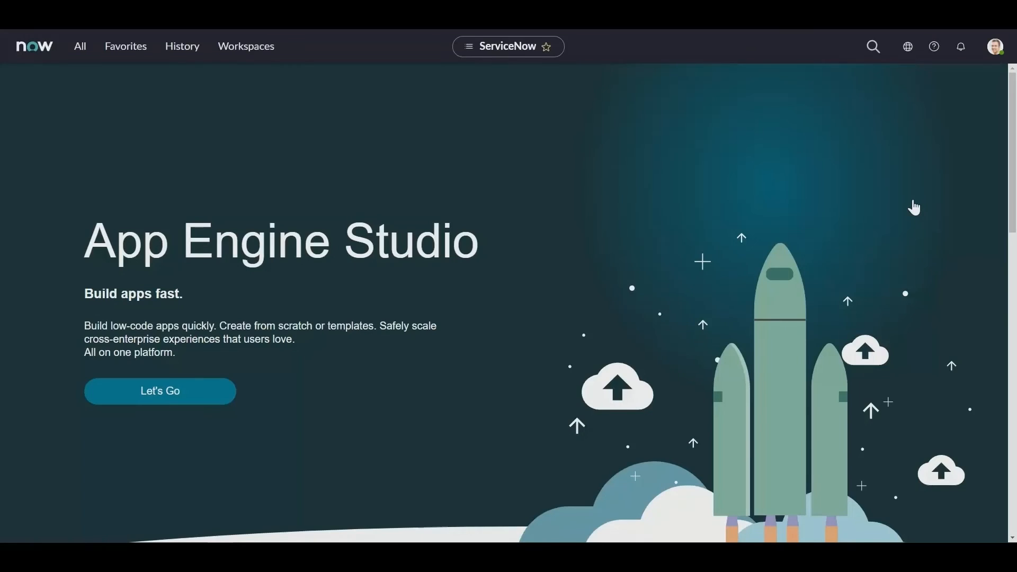
pyautogui.click(873, 46)
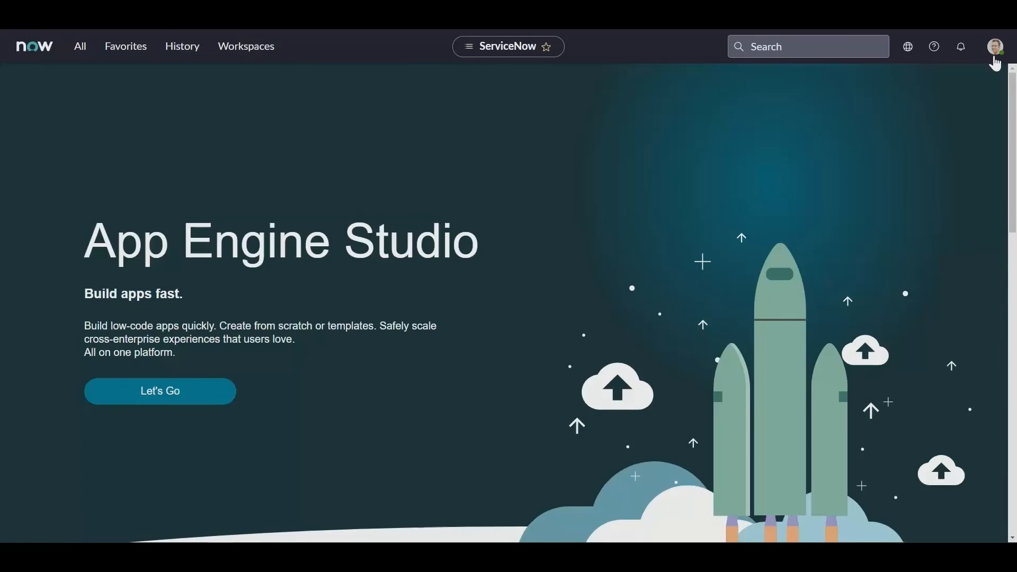